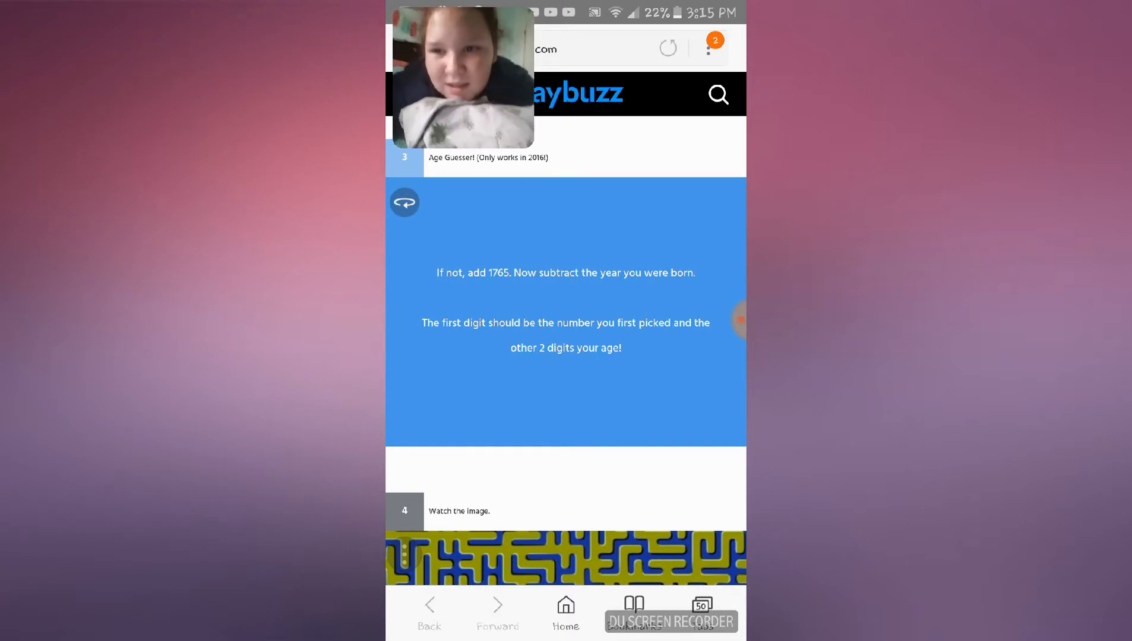
- Flip the maze-image card 4 to show its full optical illusion image
{"action": "scroll", "scroll_direction": "down", "scroll_amount": 3}
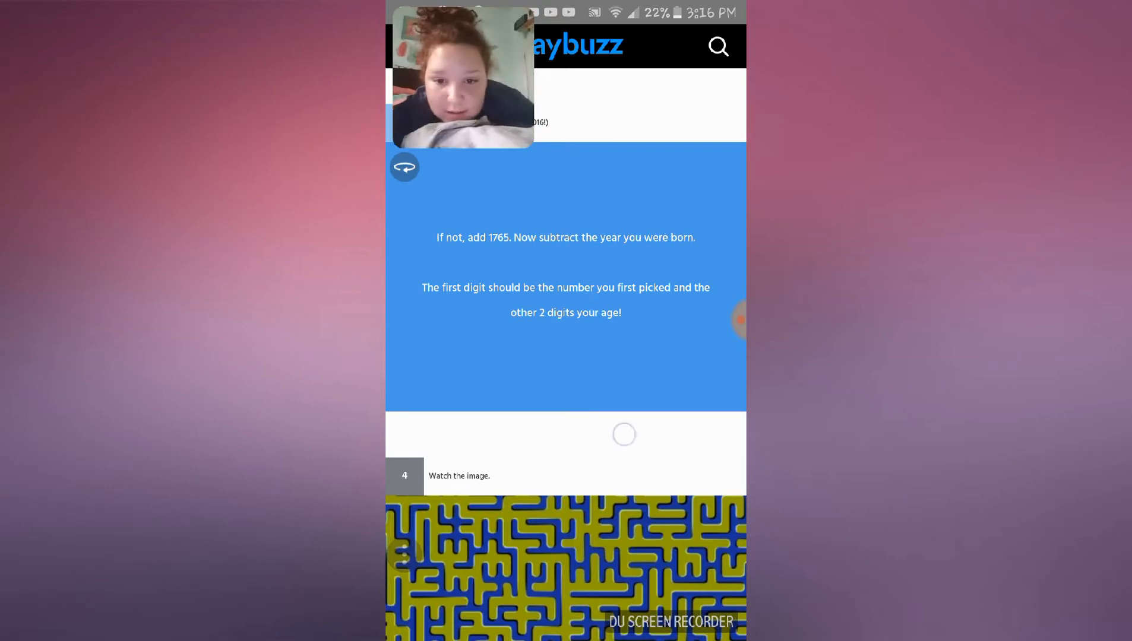
{"action": "scroll", "scroll_direction": "down", "scroll_amount": 3}
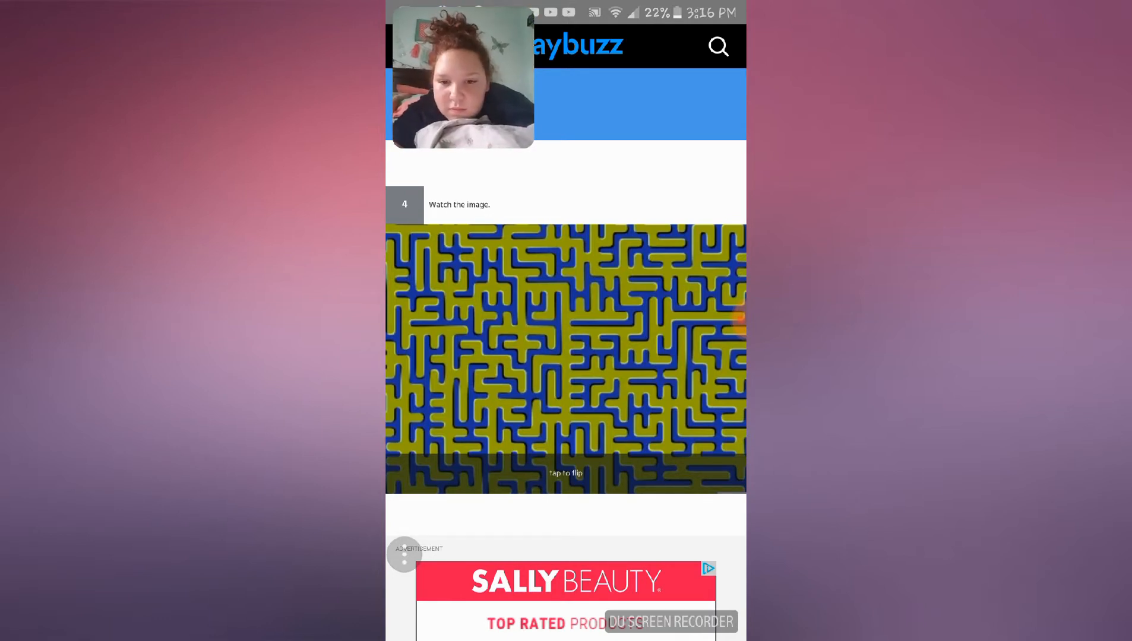
{"action": "left_click", "coordinate": [566, 358]}
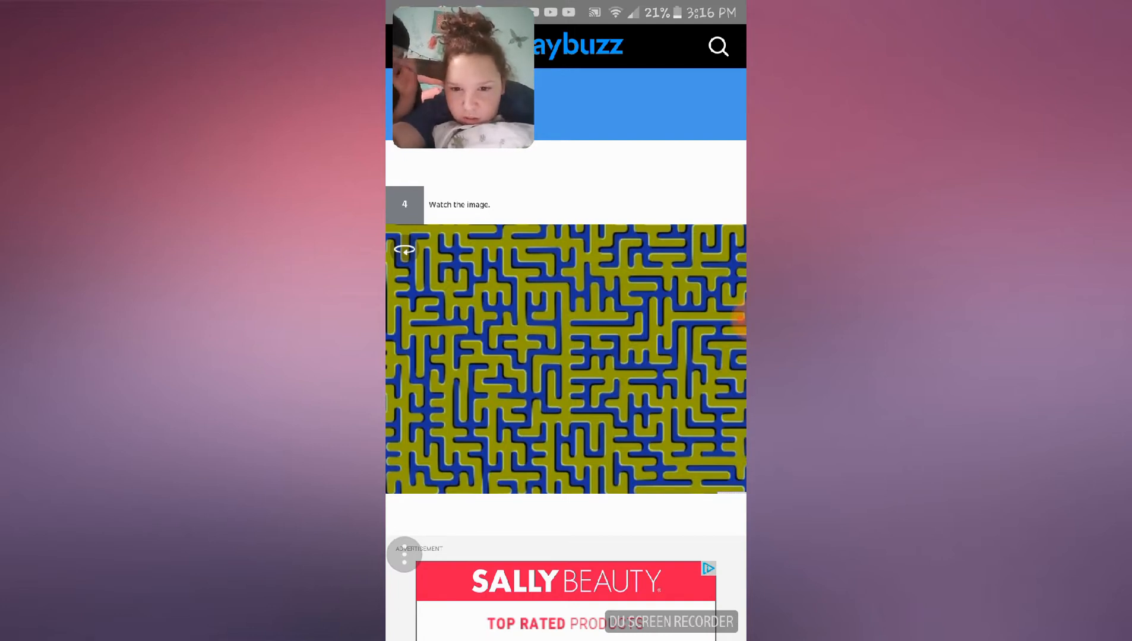
{"action": "scroll", "scroll_direction": "down", "scroll_amount": 3}
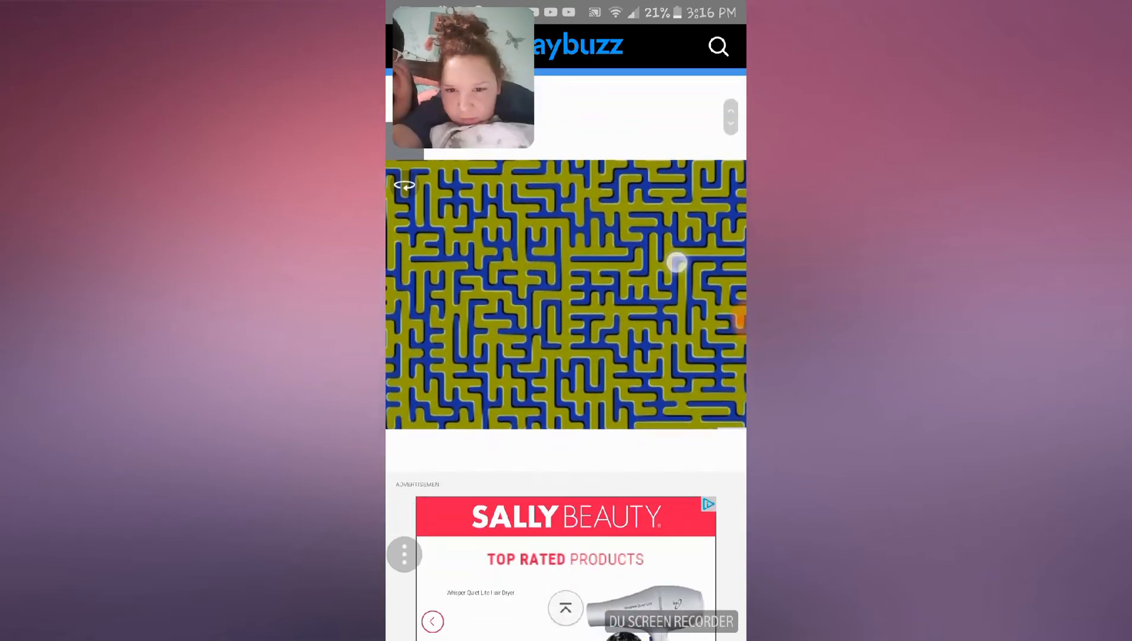
- Flip the green Read Carefully lunch-question card 5, tapping its flip bar twice
{"action": "scroll", "scroll_direction": "down", "scroll_amount": 3}
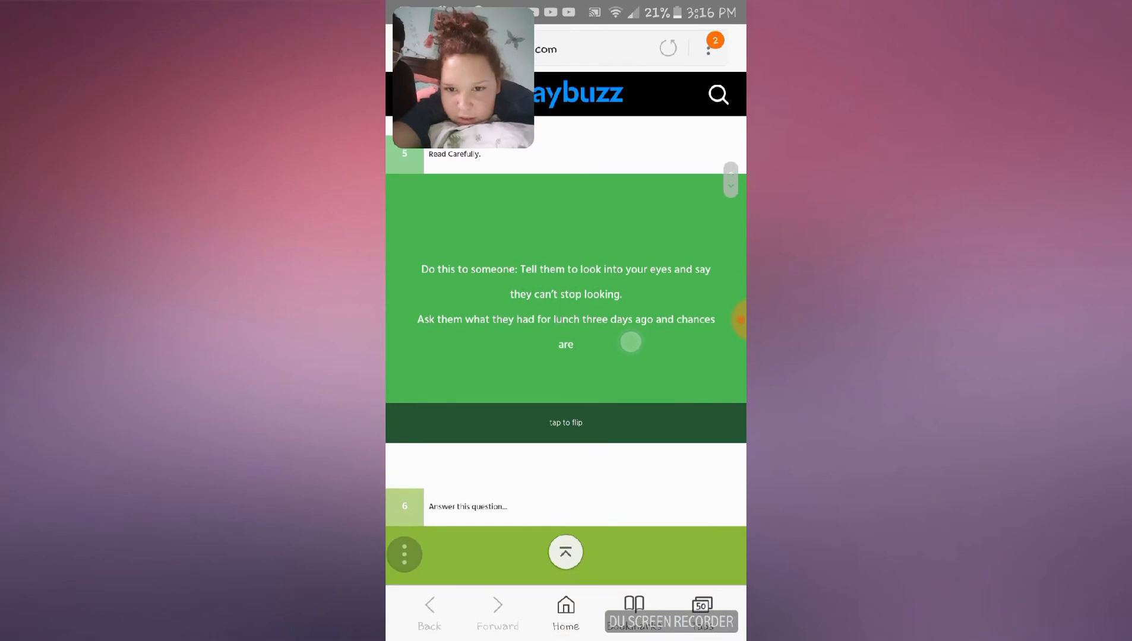
{"action": "left_click", "coordinate": [565, 553]}
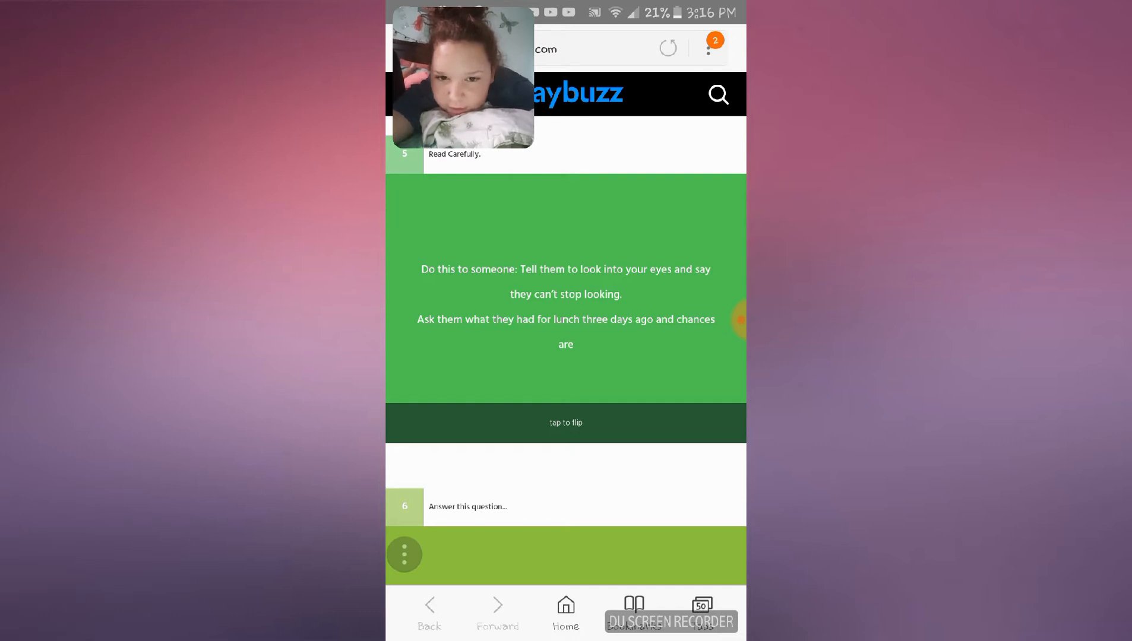
{"action": "left_click", "coordinate": [565, 422]}
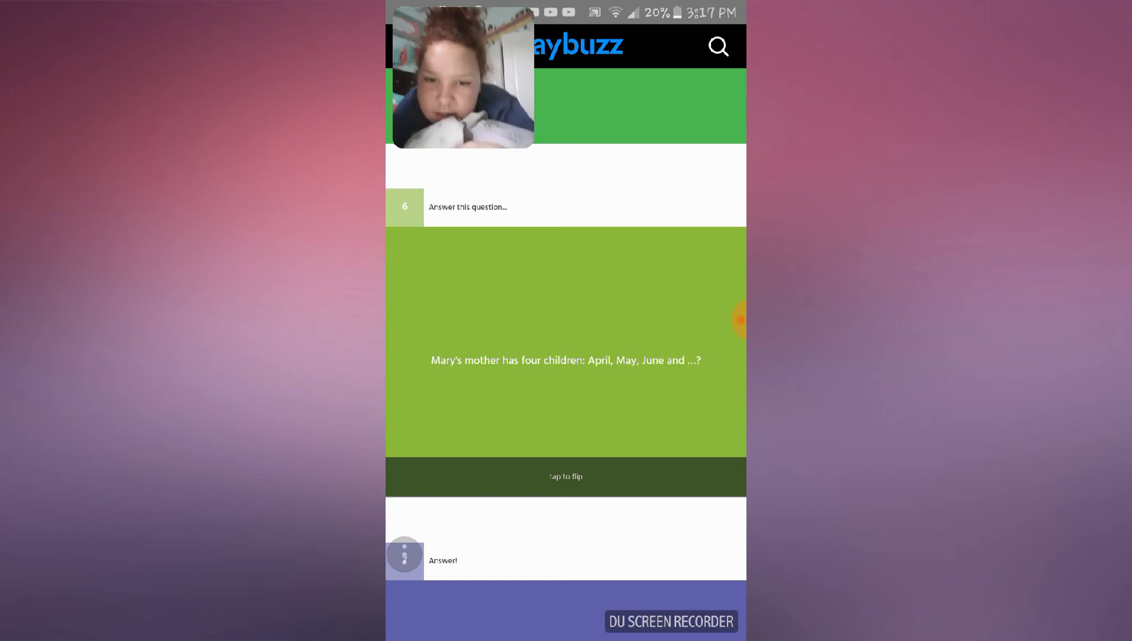
- Flip card 6 to reveal 'Mary, not July', then bring card 7 into view
{"action": "left_click", "coordinate": [565, 360]}
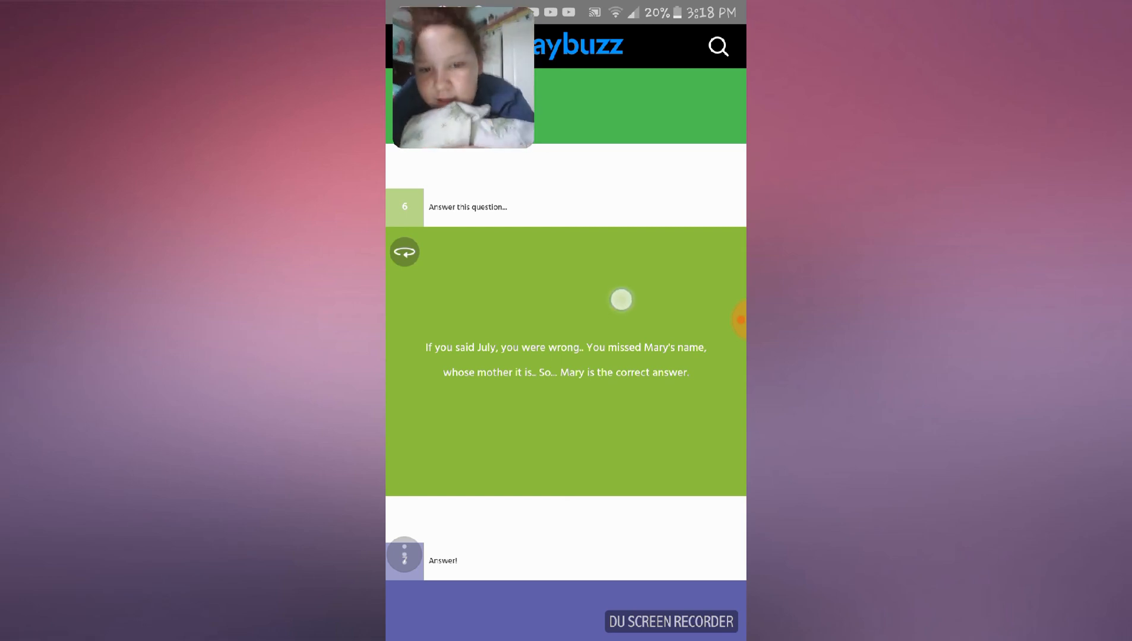
{"action": "scroll", "scroll_direction": "down", "scroll_amount": 3}
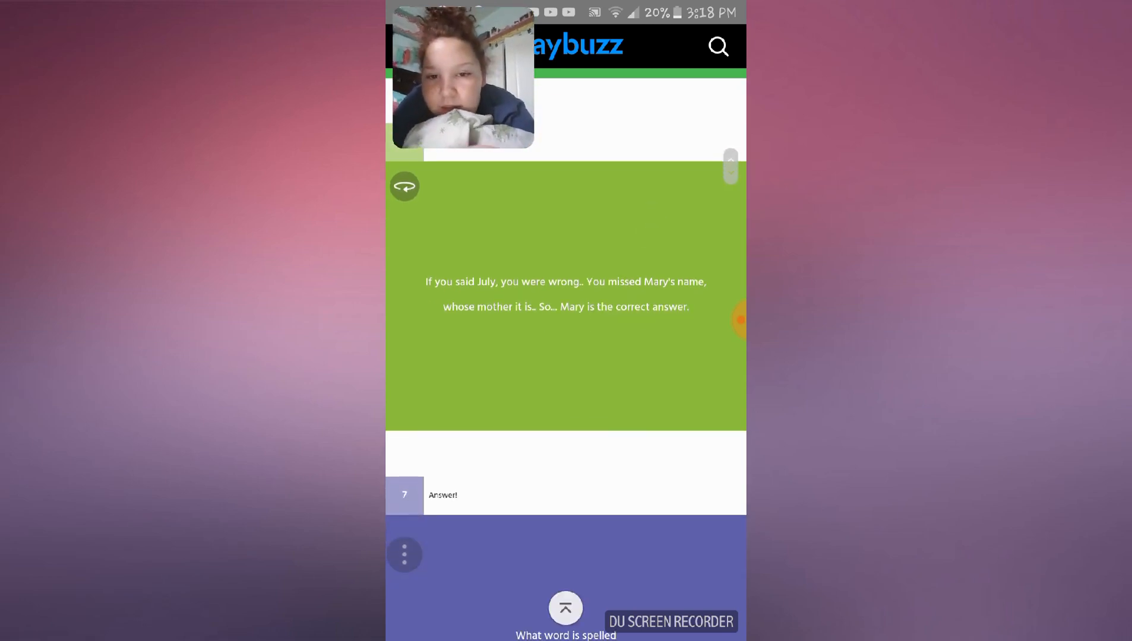